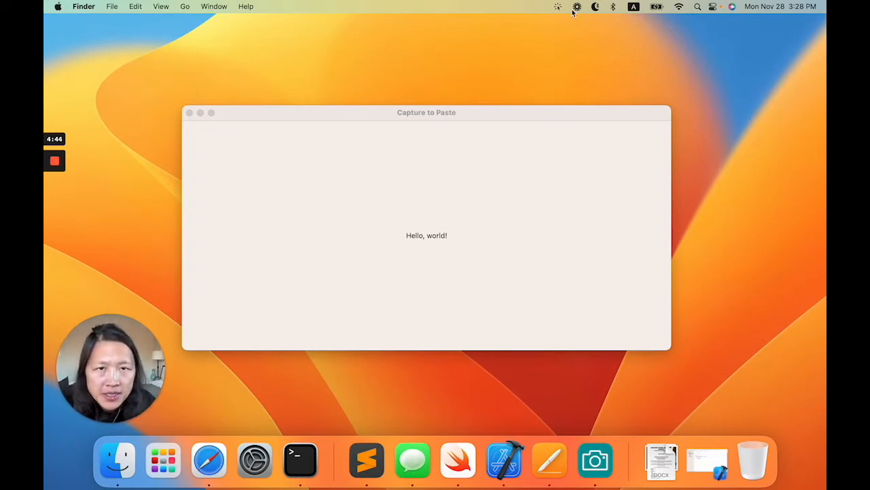
- Bring the Capture to Paste window forward and move it slightly higher on the desktop
click(558, 5)
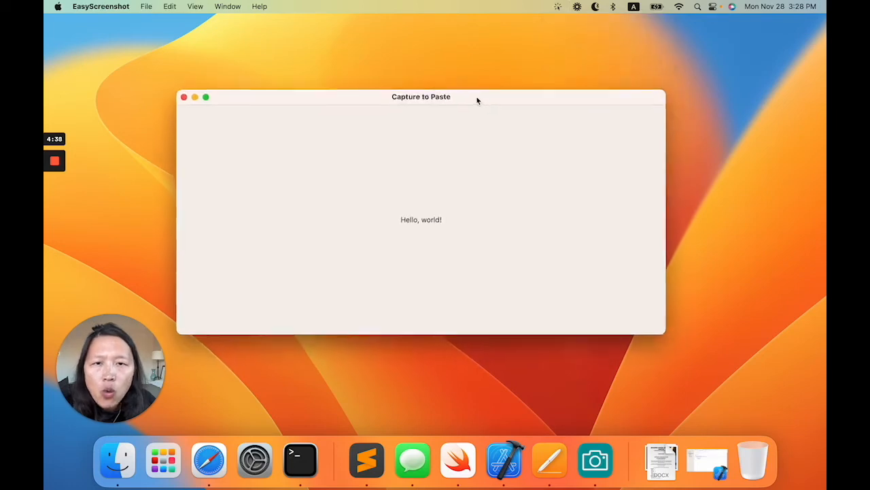
drag(421, 97, 444, 88)
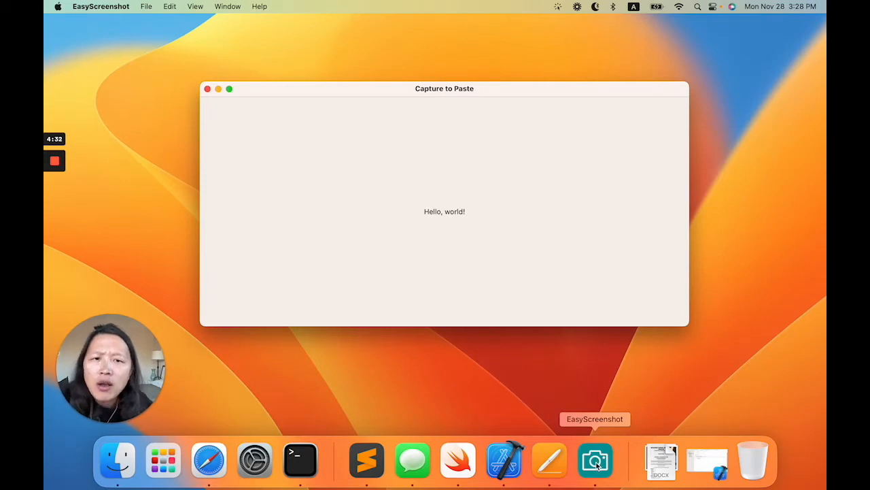
mouse_move(601, 388)
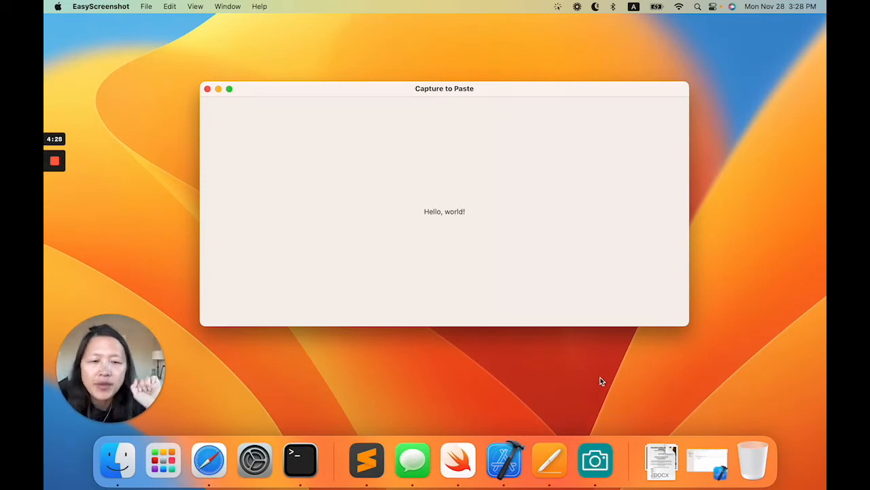
mouse_move(653, 435)
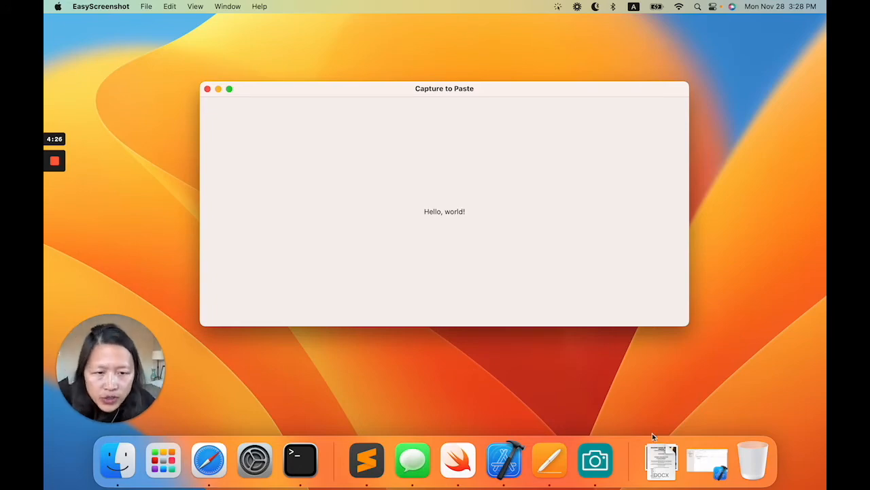
- Add 'Application is agent (UIElement)' = YES to the Information Property List
click(504, 460)
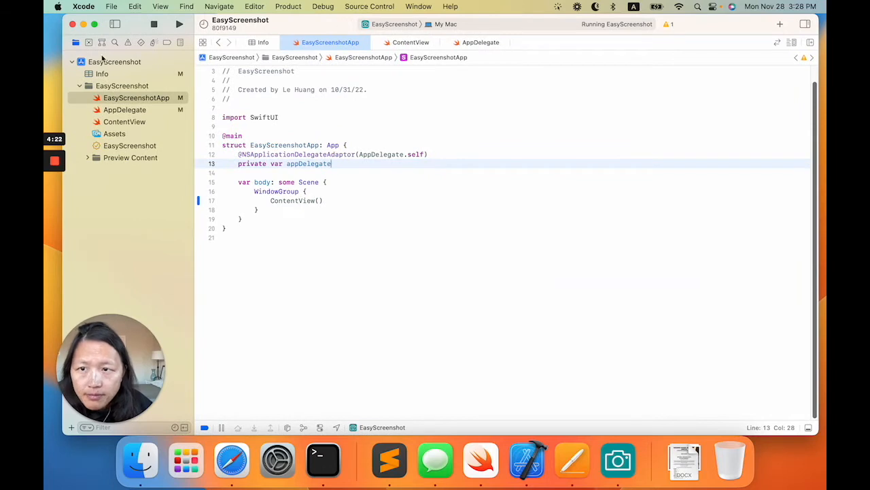
click(100, 73)
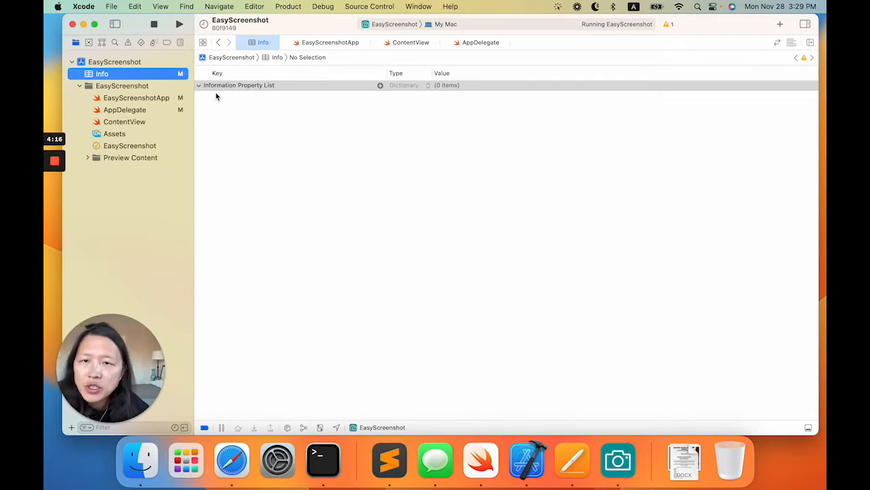
click(381, 84)
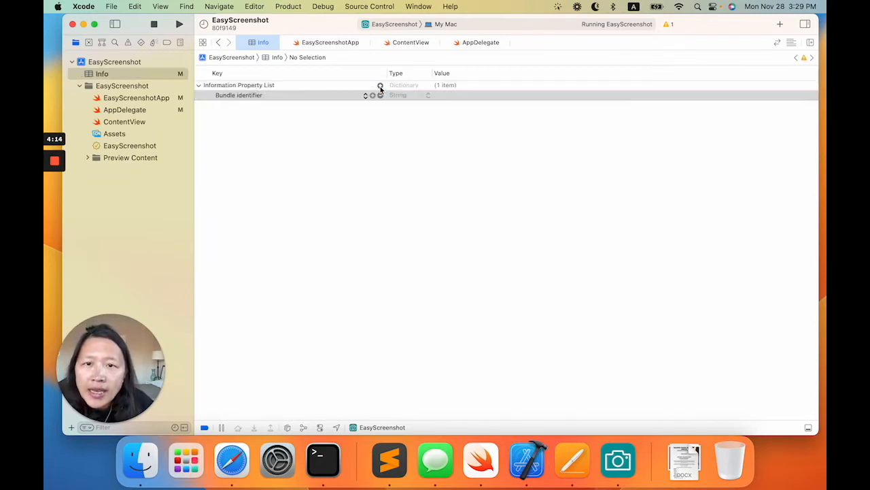
click(239, 96)
text(Application is)
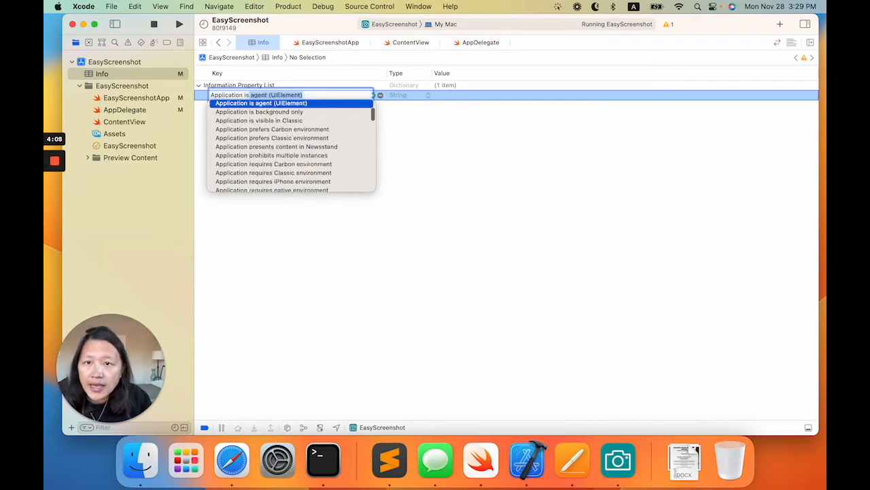
click(261, 103)
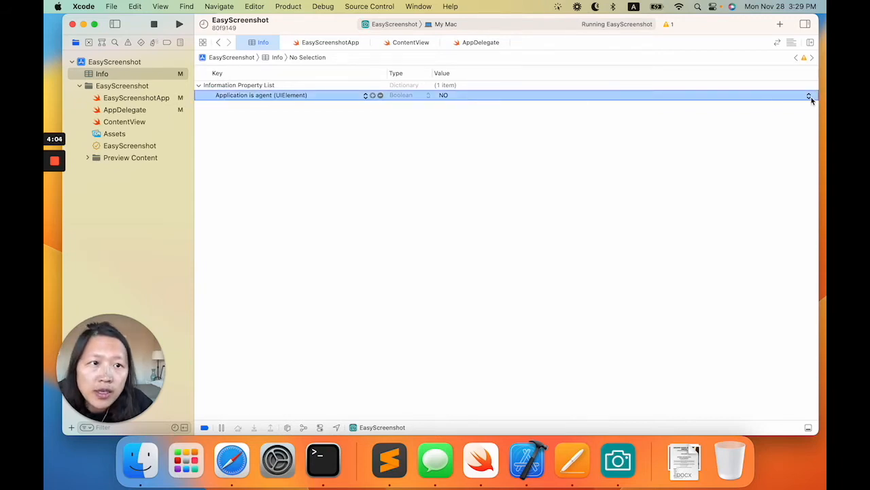
click(807, 96)
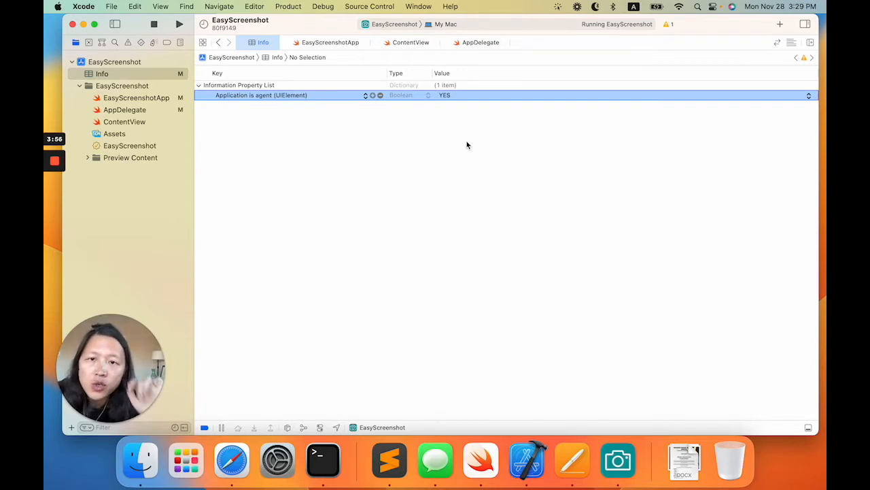
mouse_move(618, 460)
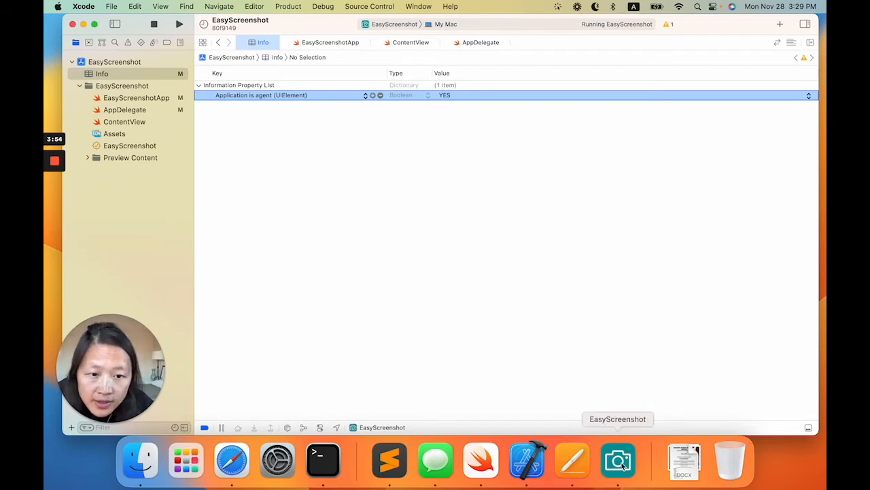
mouse_move(306, 115)
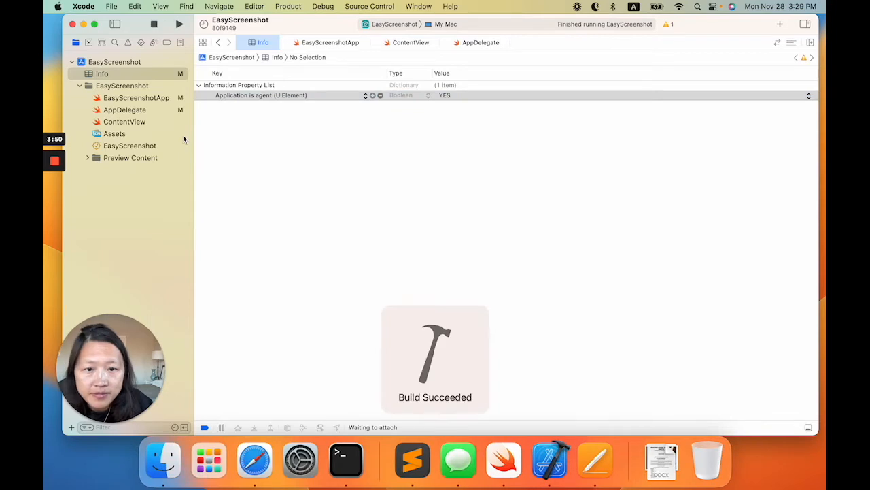
- Run the rebuilt app, confirm the Dock icon is gone, and return to Xcode
click(179, 24)
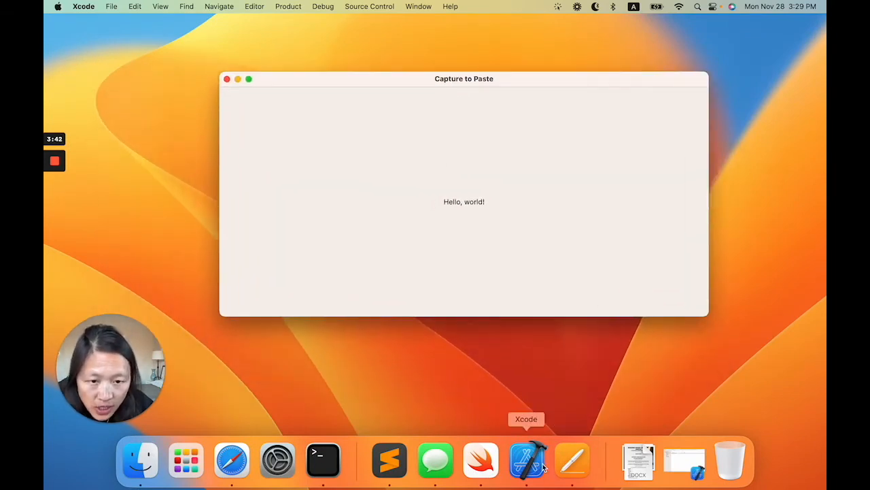
mouse_move(551, 474)
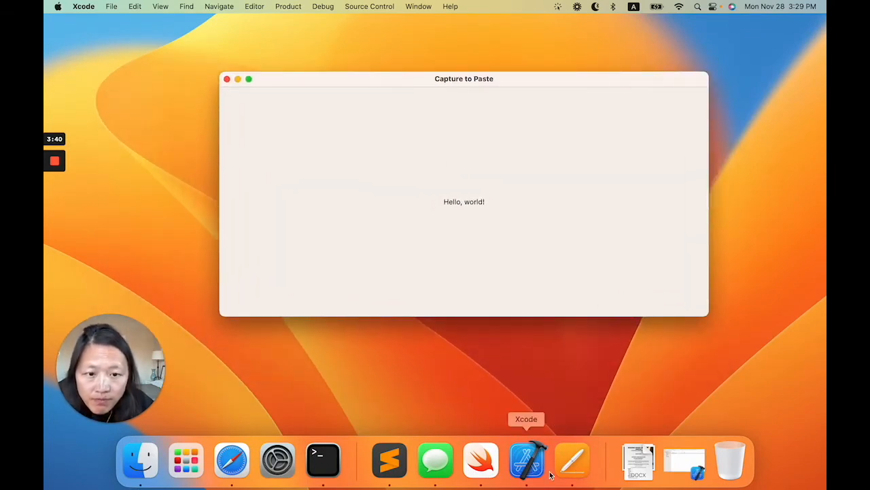
click(526, 460)
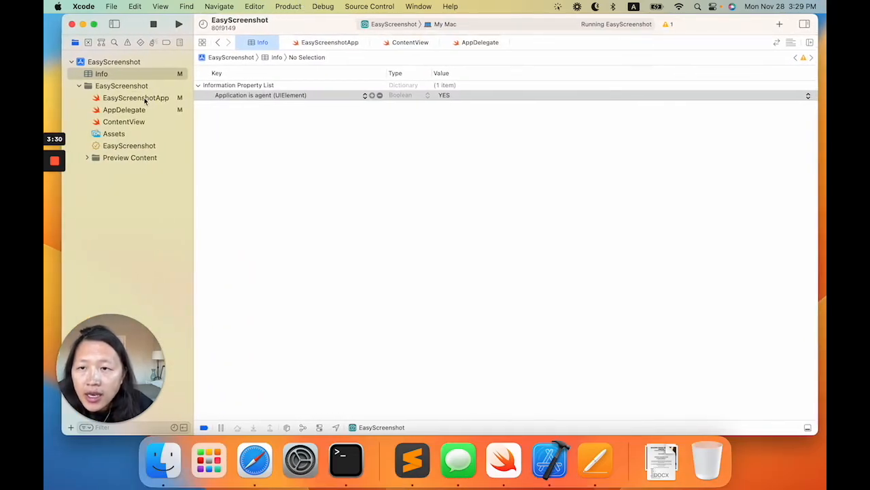
- Select the WindowGroup scene body in EasyScreenshotApp.swift, checking ContentView for reference
click(136, 98)
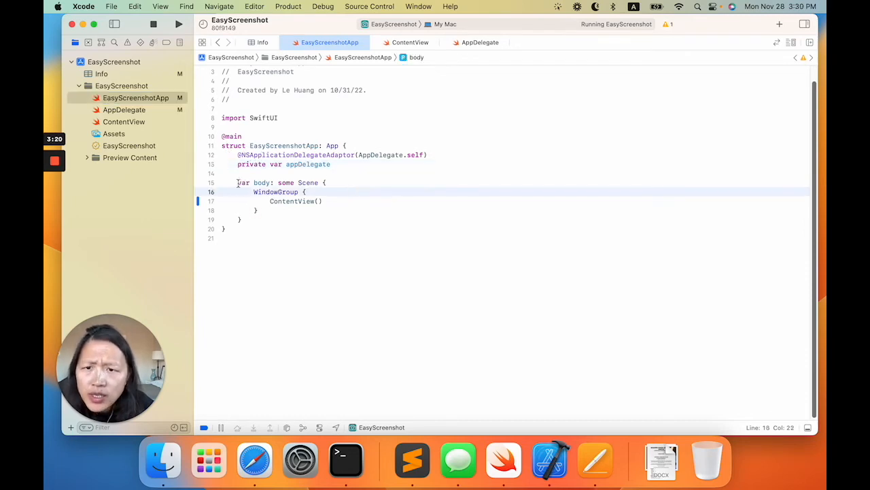
click(239, 182)
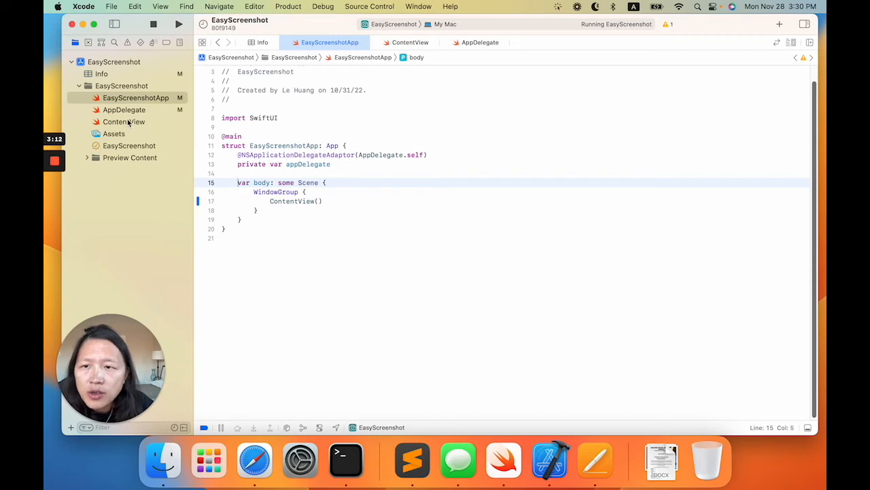
click(124, 122)
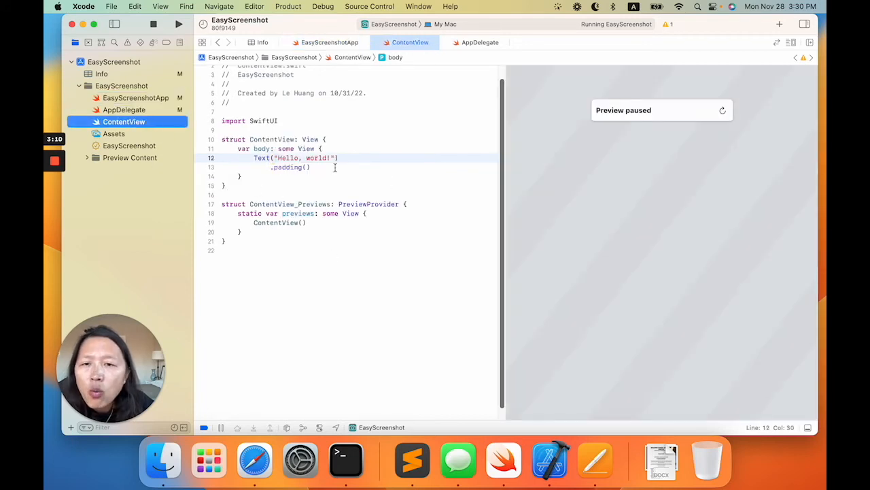
click(136, 98)
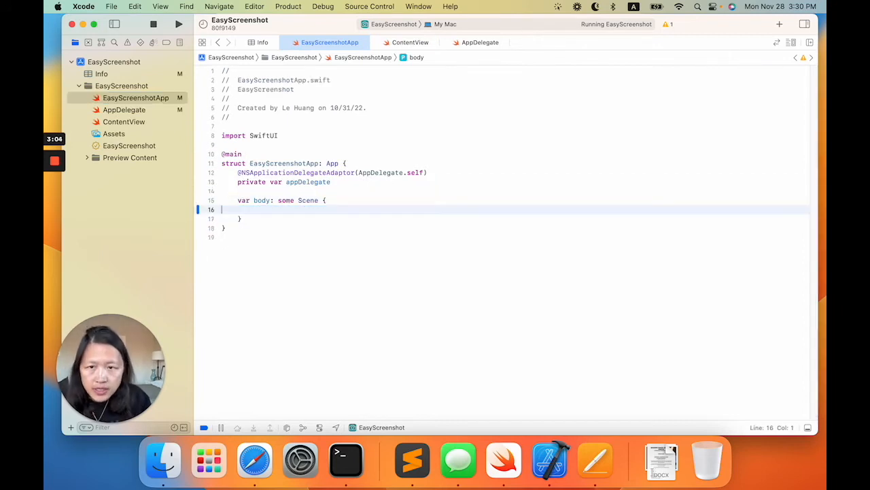
- Write a Settings scene whose only content is EmptyView(), accepting the completion
text(Settings)
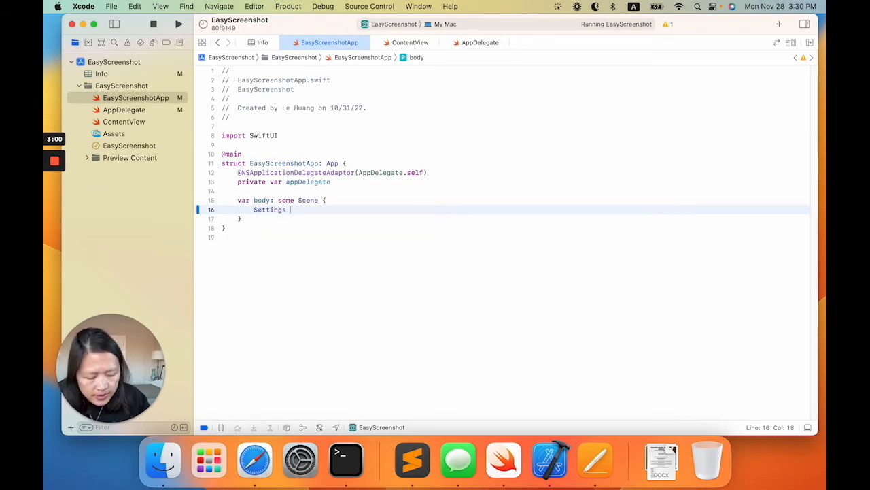
text(Emp)
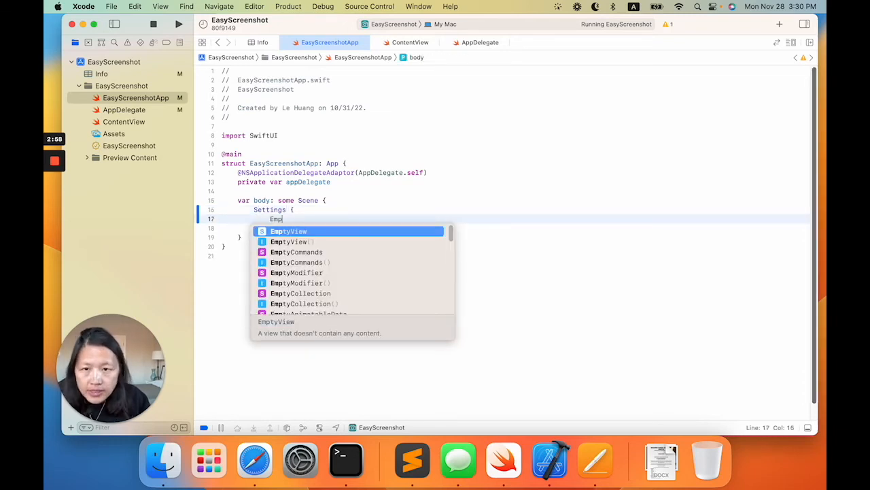
key(return)
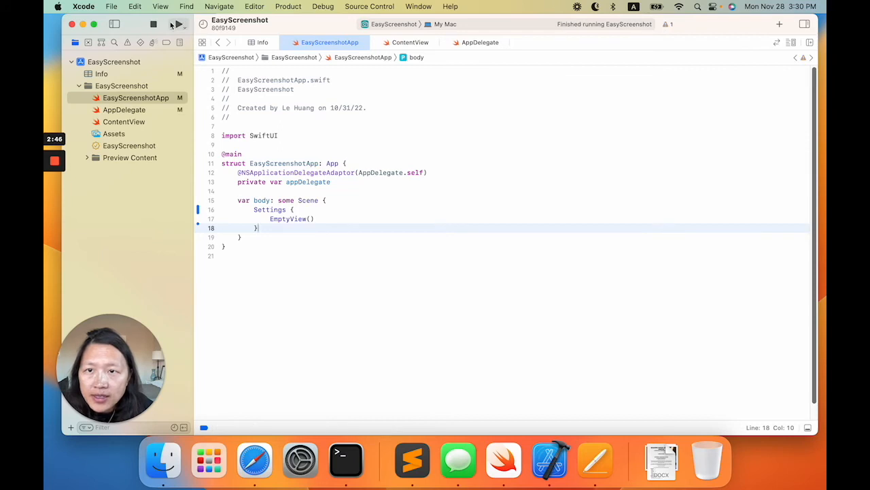
- Run the app so no window appears and show its menu-bar list of capture options
click(177, 24)
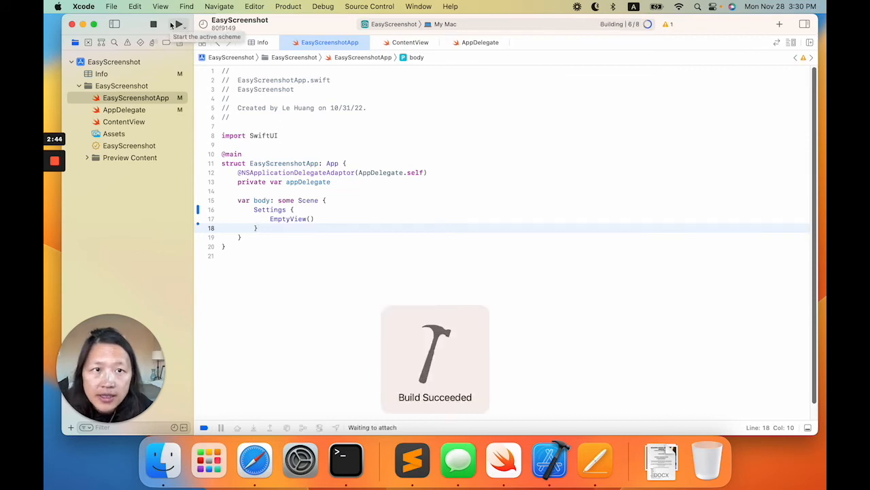
click(176, 25)
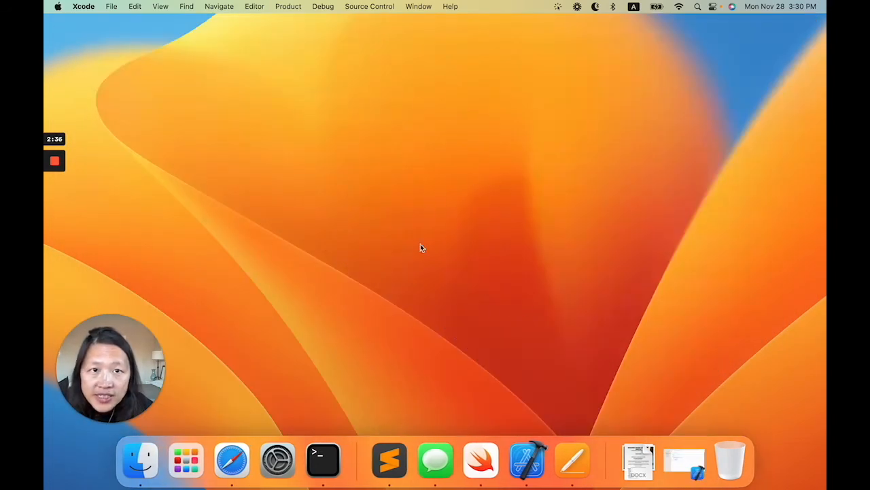
mouse_move(514, 201)
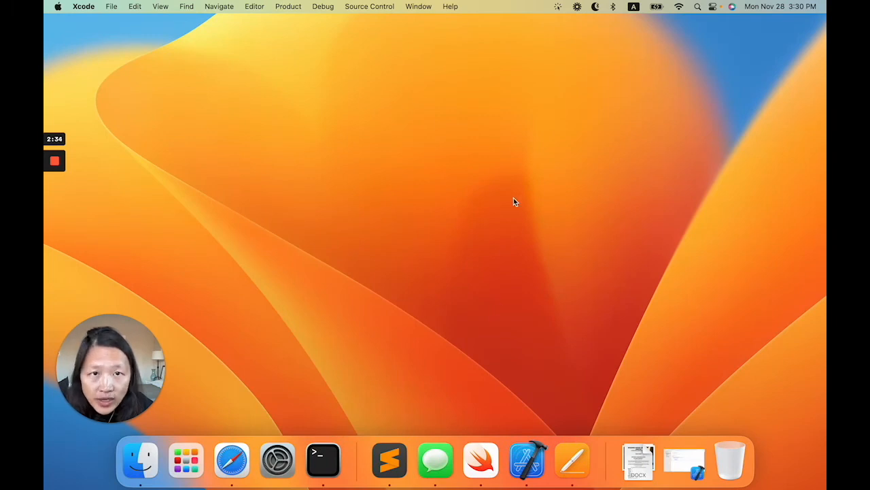
mouse_move(408, 218)
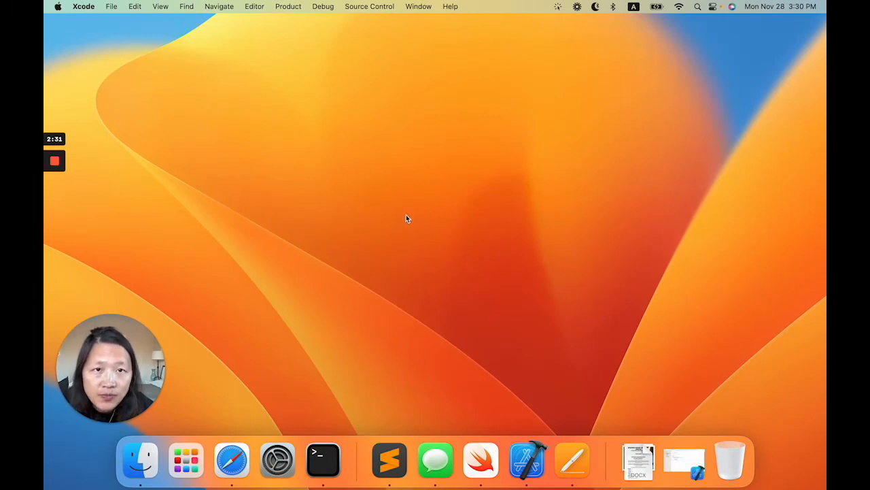
click(558, 5)
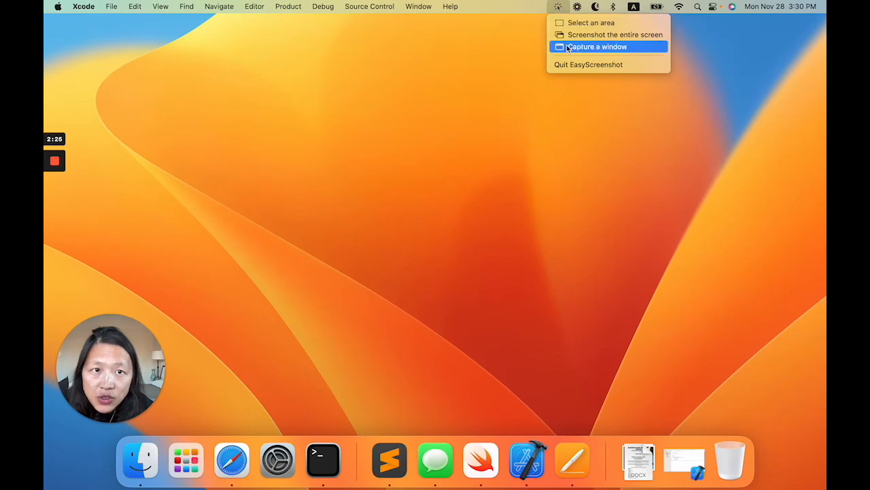
mouse_move(473, 212)
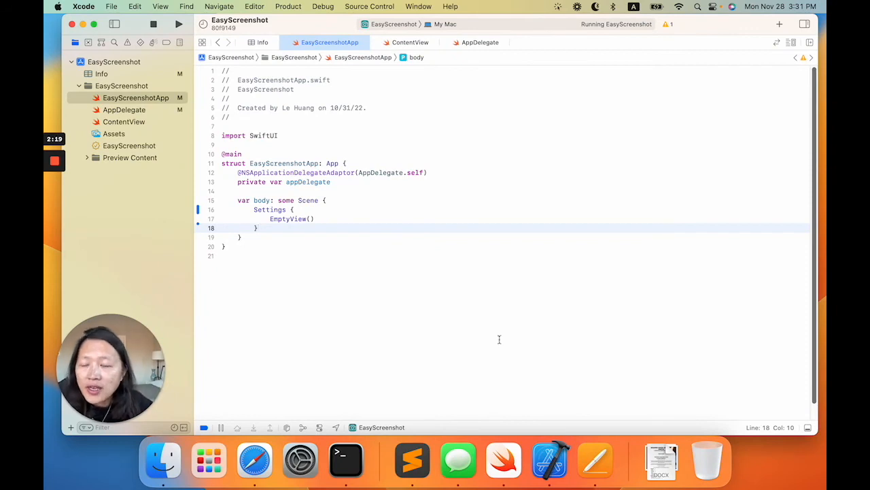
click(101, 73)
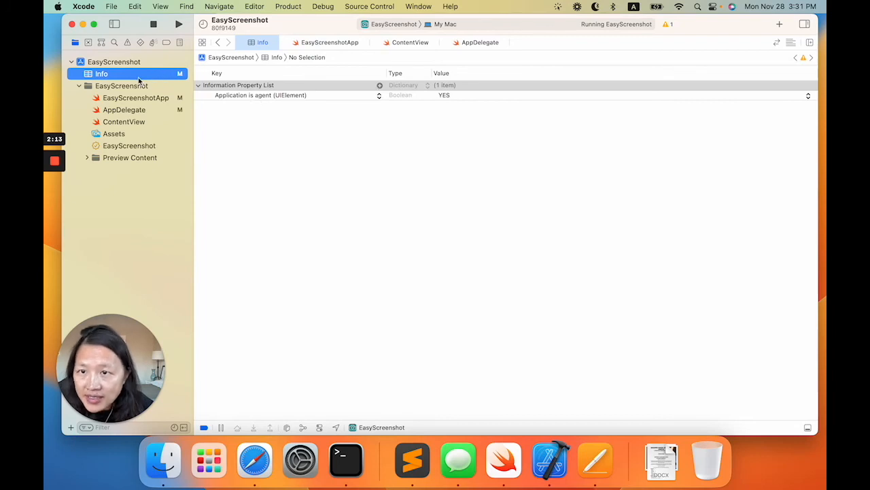
click(136, 97)
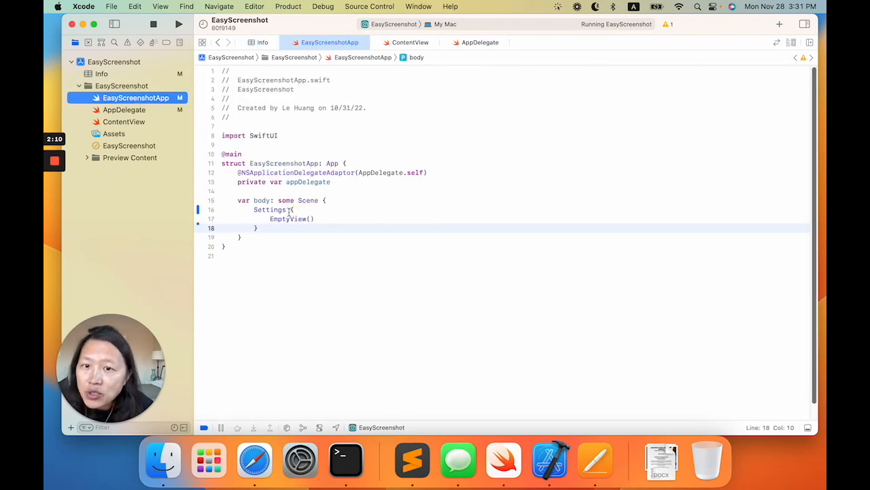